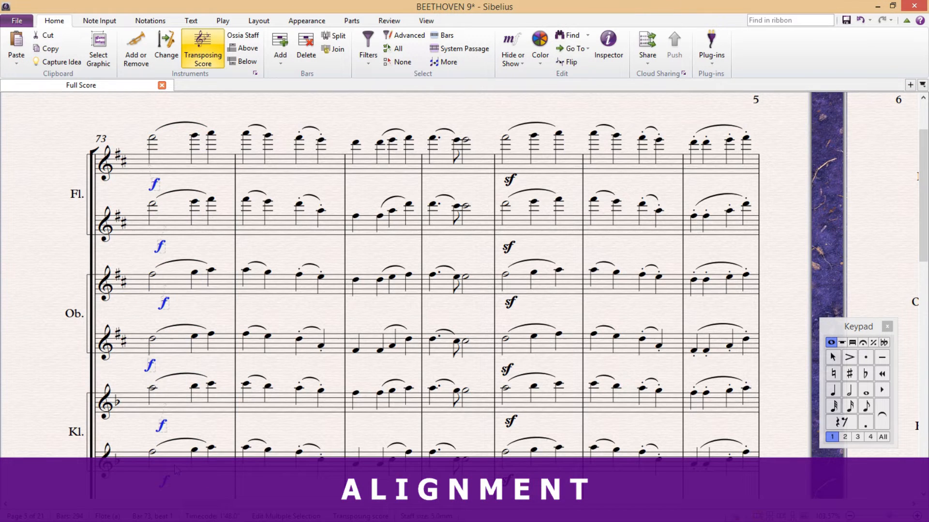
pyautogui.moveTo(295, 426)
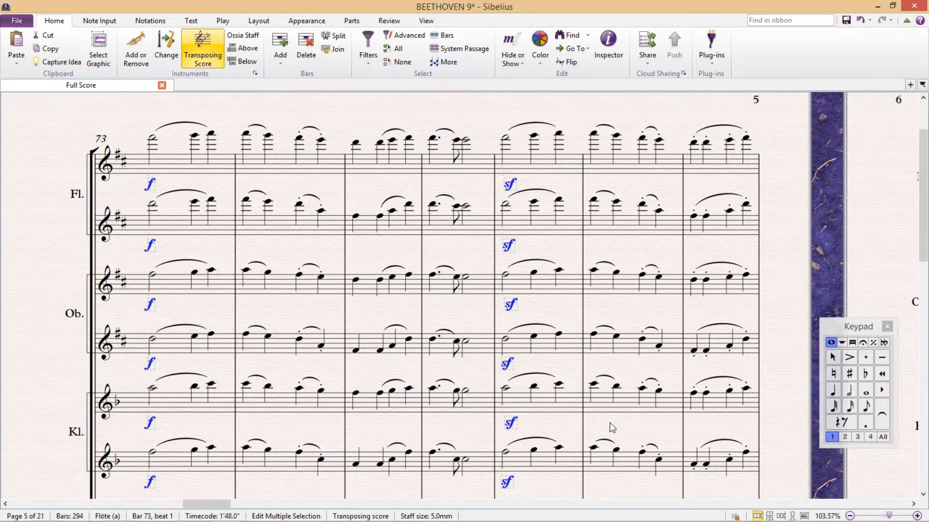
# Align the f markings in bar 73 and the sf markings in bar 77 in a column across the winds.
pyautogui.click(547, 252)
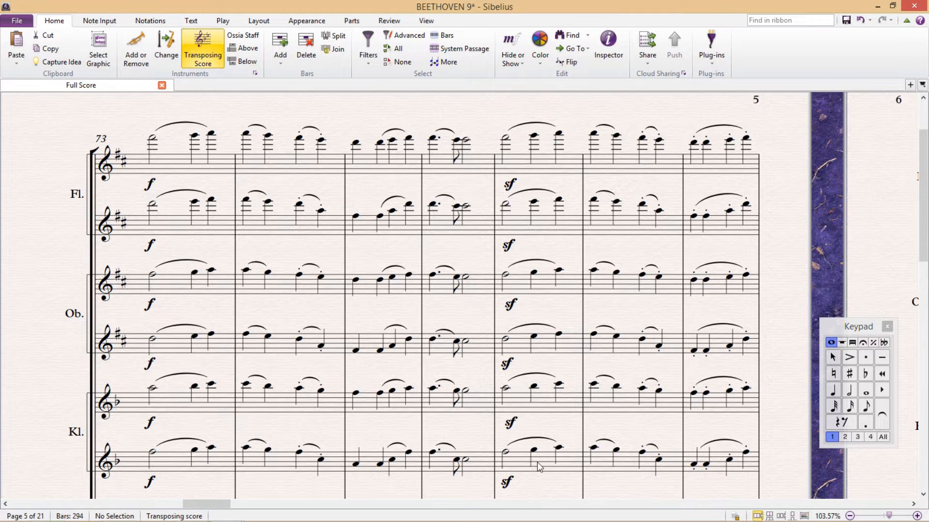
pyautogui.click(538, 463)
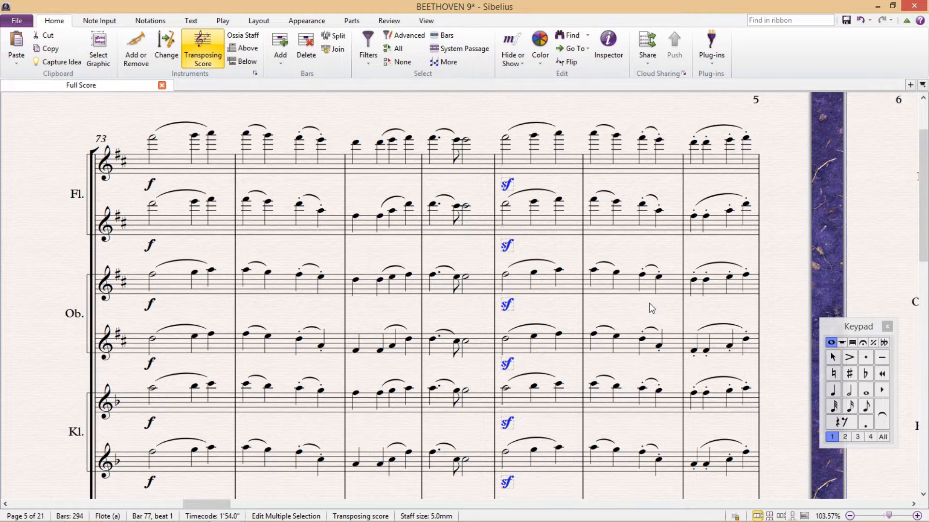
pyautogui.click(646, 313)
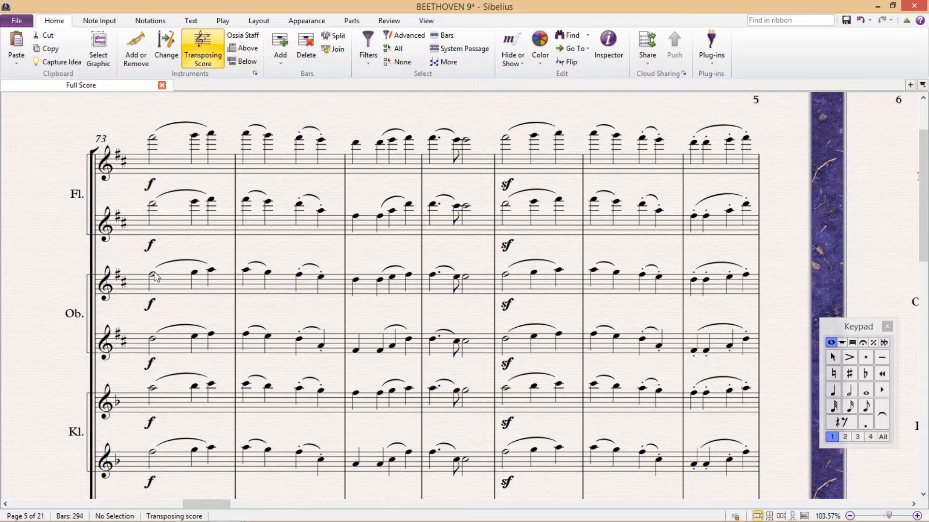
# Reset note spacing for the oboe in bars 73–79 and the flute in bars 80–86.
pyautogui.click(152, 277)
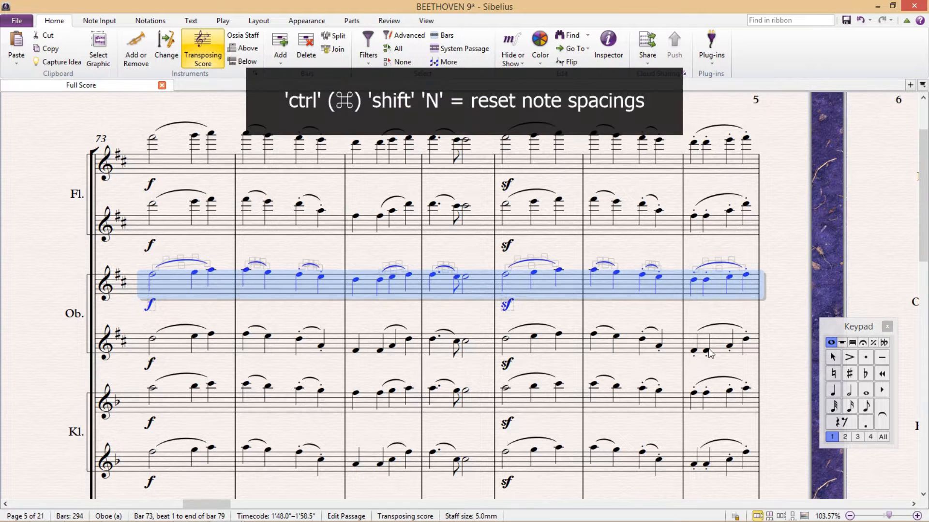
pyautogui.press('ctrl+shift+n')
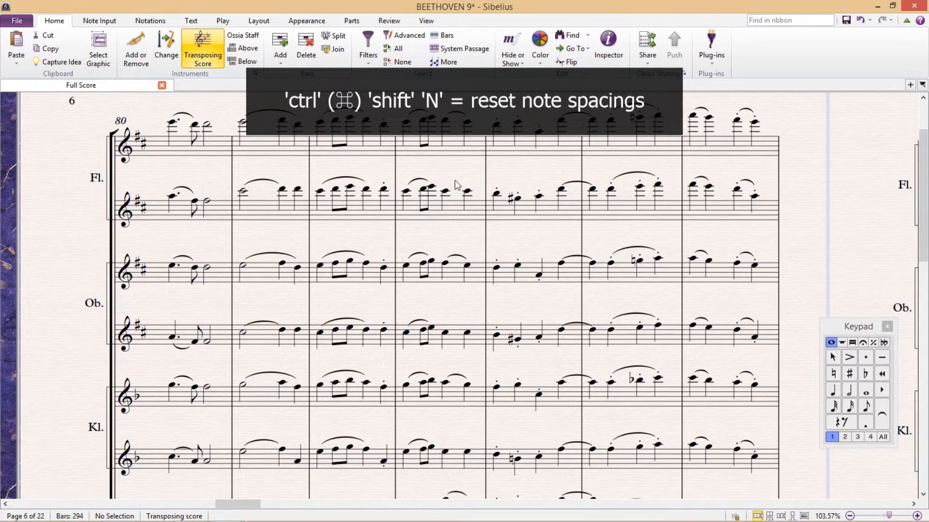
pyautogui.click(190, 207)
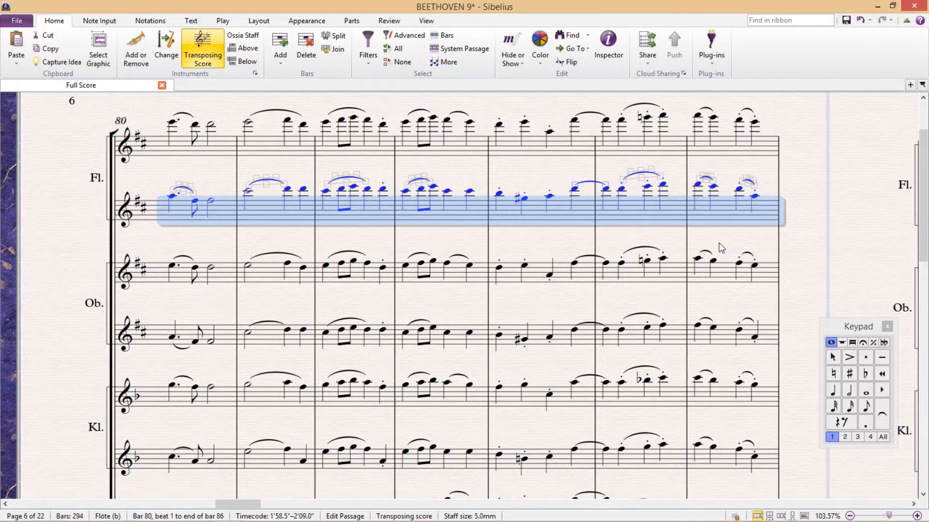
pyautogui.click(191, 20)
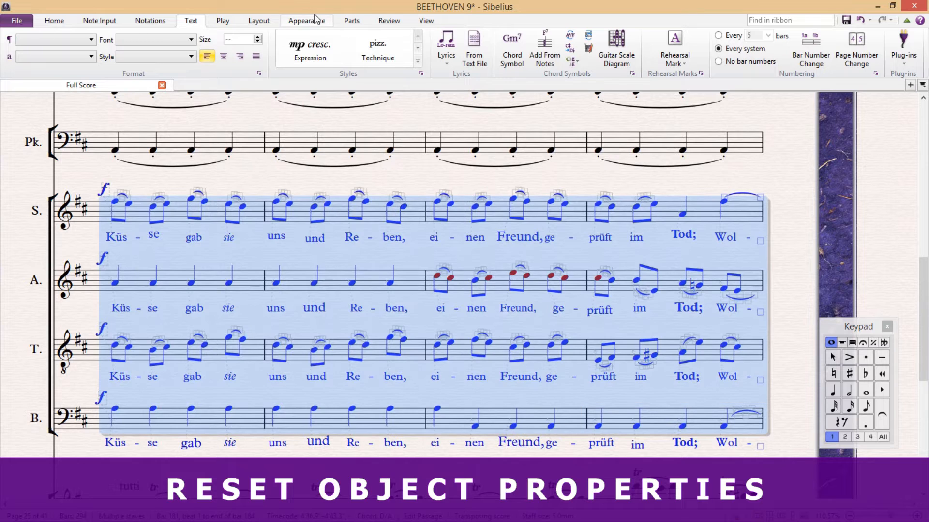
# Reset the position and design of the selected choir notes and lyrics via the Appearance commands.
pyautogui.click(389, 48)
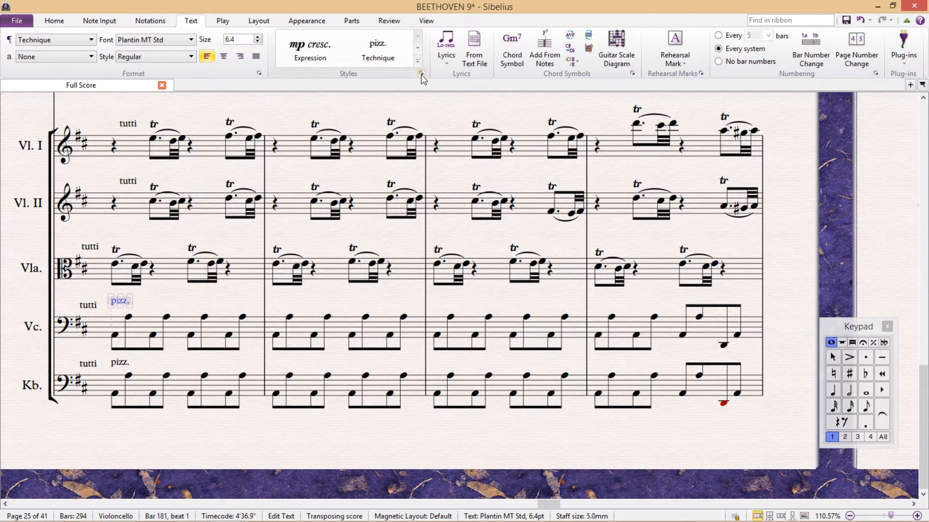
# Edit the Technique text style to Italic so tutti and pizz. markings appear italic.
pyautogui.click(421, 73)
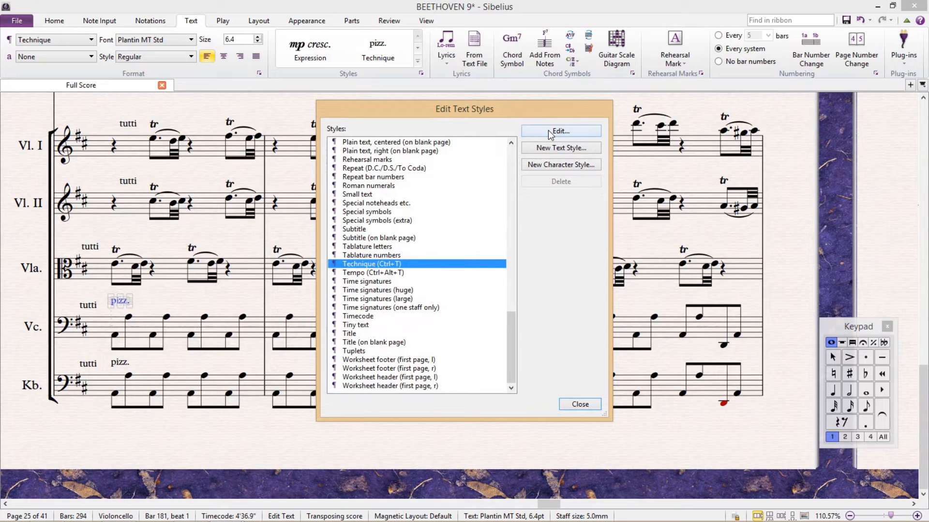
pyautogui.click(560, 131)
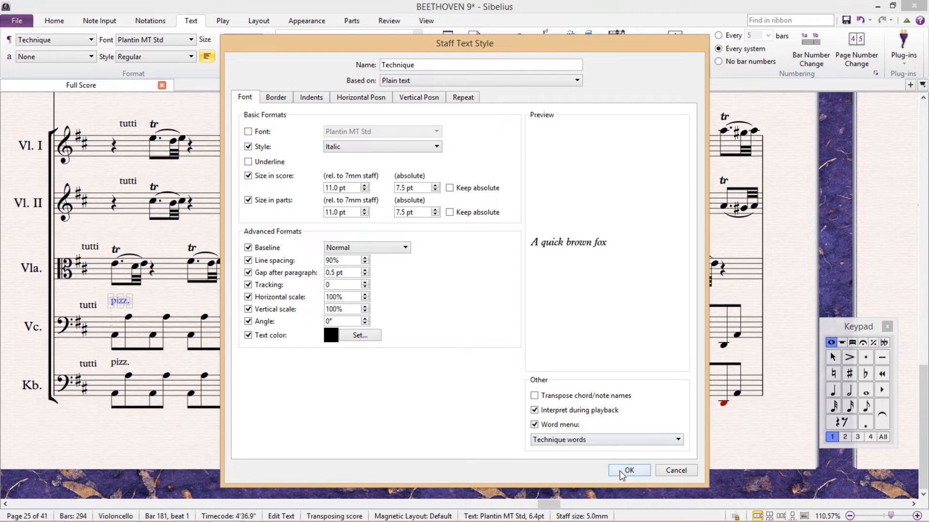
pyautogui.click(629, 470)
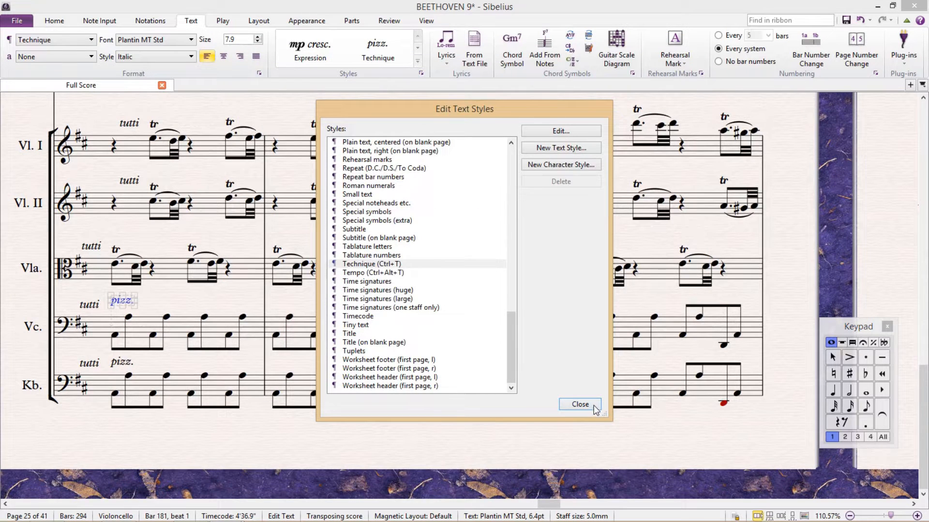
pyautogui.click(580, 404)
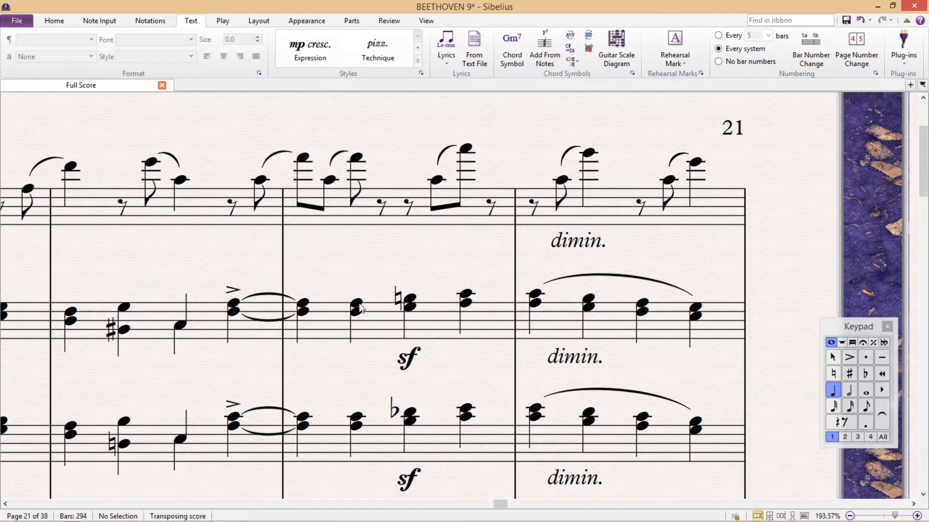
# Flip the slur in bar 166 of the oboe staff so it curves below the notes.
pyautogui.click(355, 307)
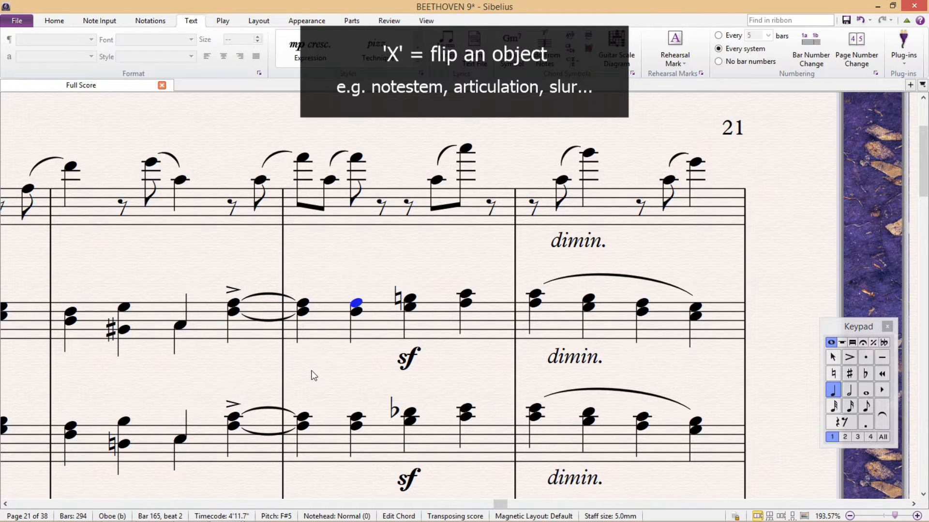
pyautogui.moveTo(233, 296)
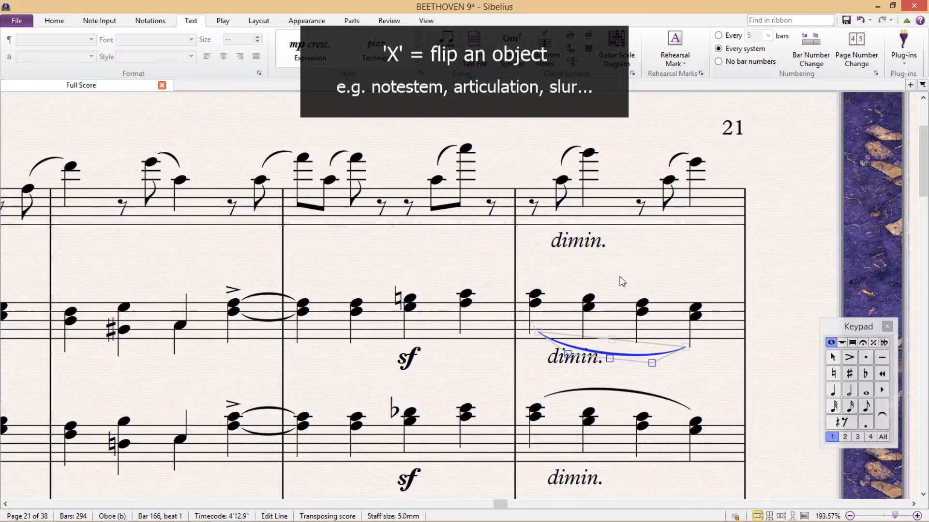
pyautogui.press('x')
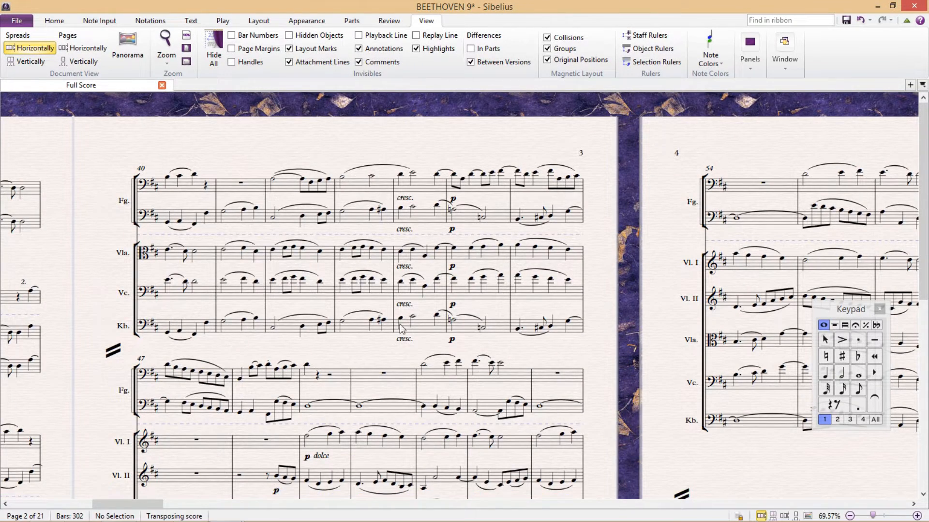
# Insert a page break before bar 61 and bring up the special page break options.
pyautogui.click(184, 329)
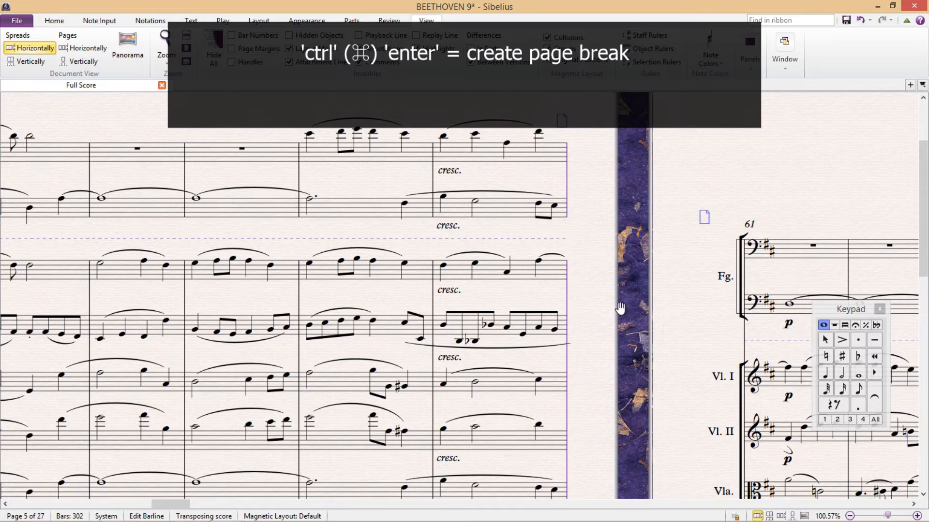
pyautogui.hscroll(3)
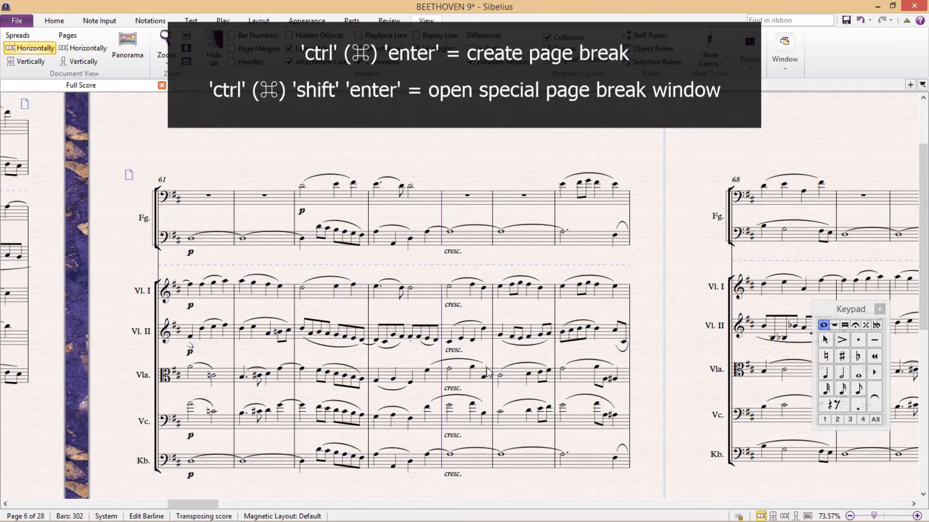
pyautogui.press('ctrl+shift+enter')
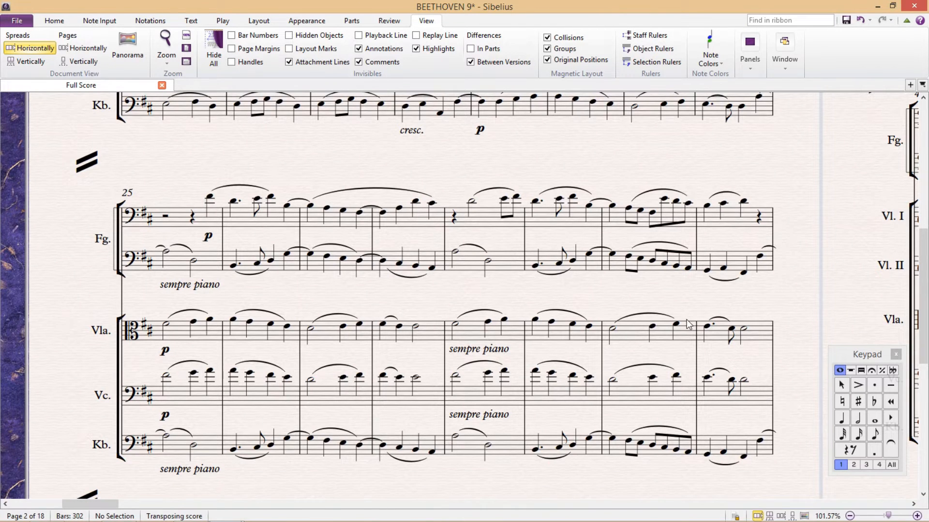
pyautogui.moveTo(432, 339)
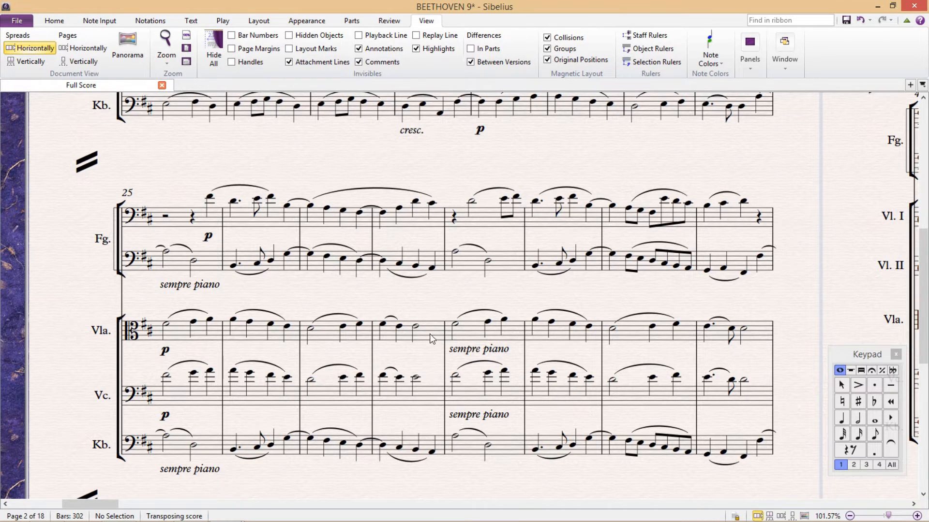
# Navigate the full score to page 12, bar 104, with the viola non legato marking.
pyautogui.click(408, 327)
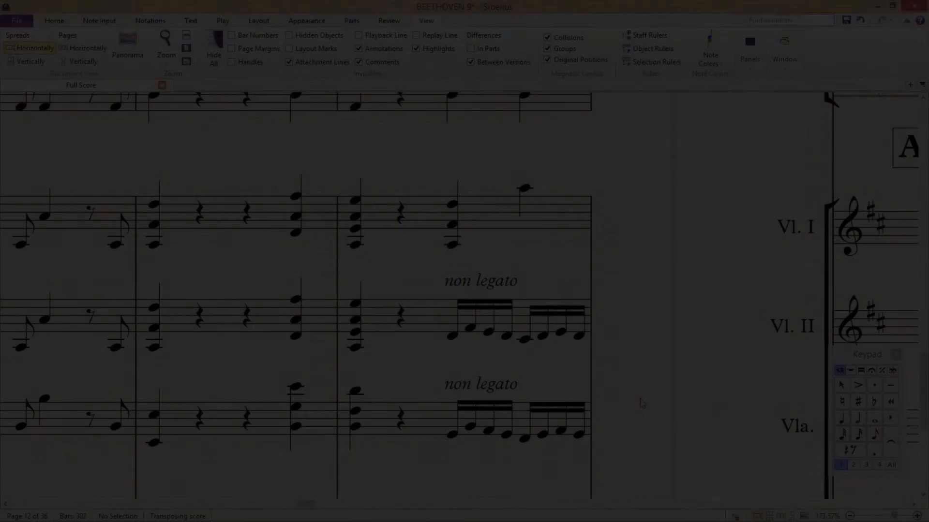
# Nudge the viola's non legato text in bar 104 into place above the semiquaver run.
pyautogui.press('ctrl')
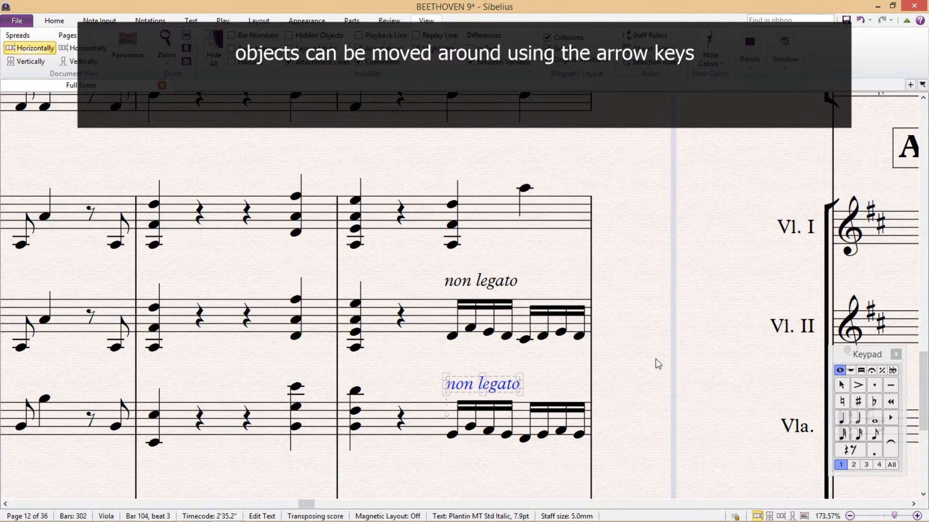
pyautogui.press('Up')
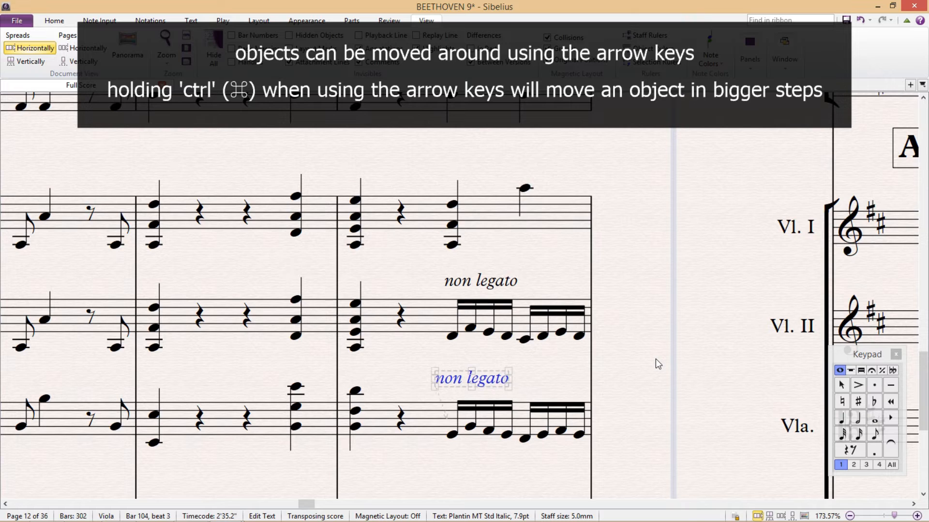
pyautogui.press('Right')
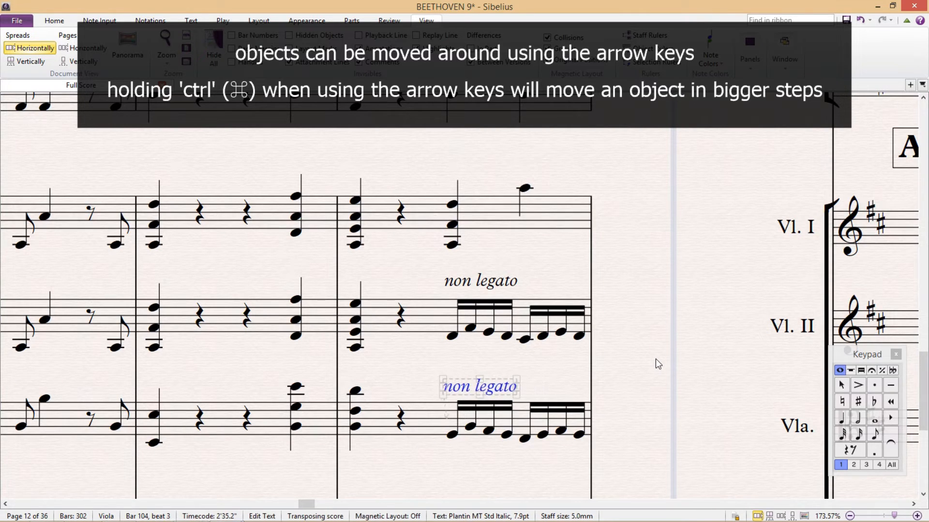
pyautogui.press('Left')
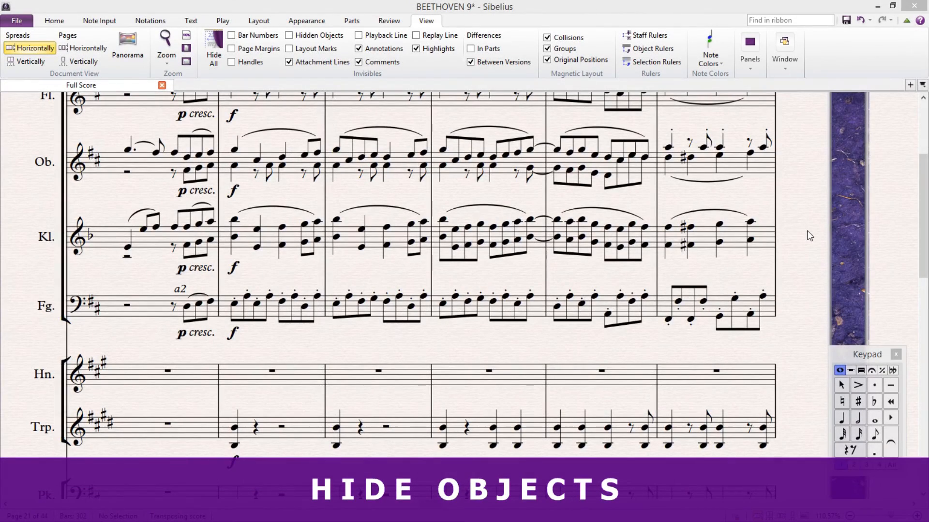
pyautogui.moveTo(376, 318)
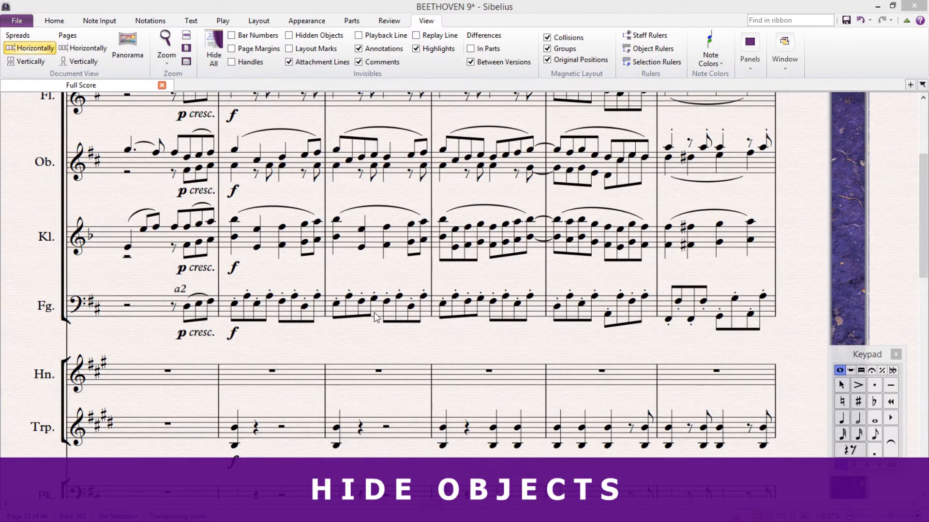
# Hide the bassoon's bar 142 notes and the empty horn stave, then move on to the clarinet line.
pyautogui.click(378, 305)
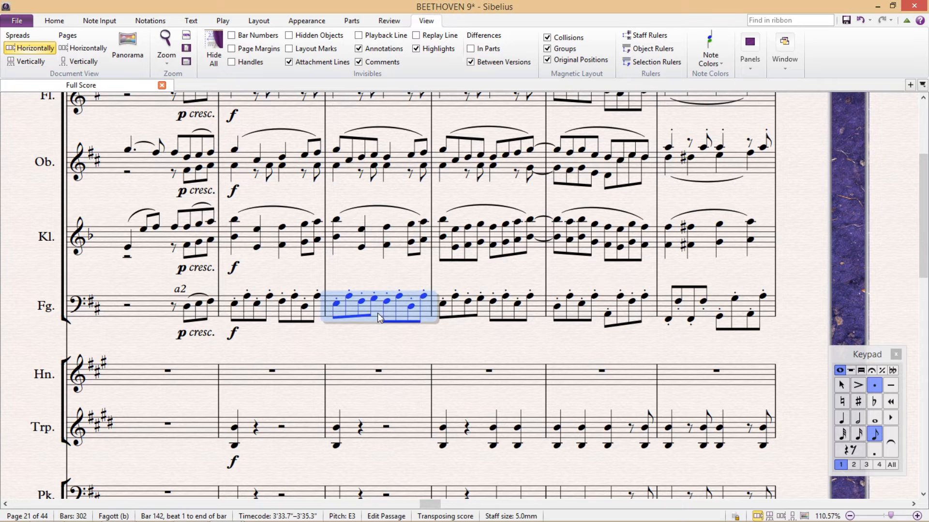
pyautogui.moveTo(379, 322)
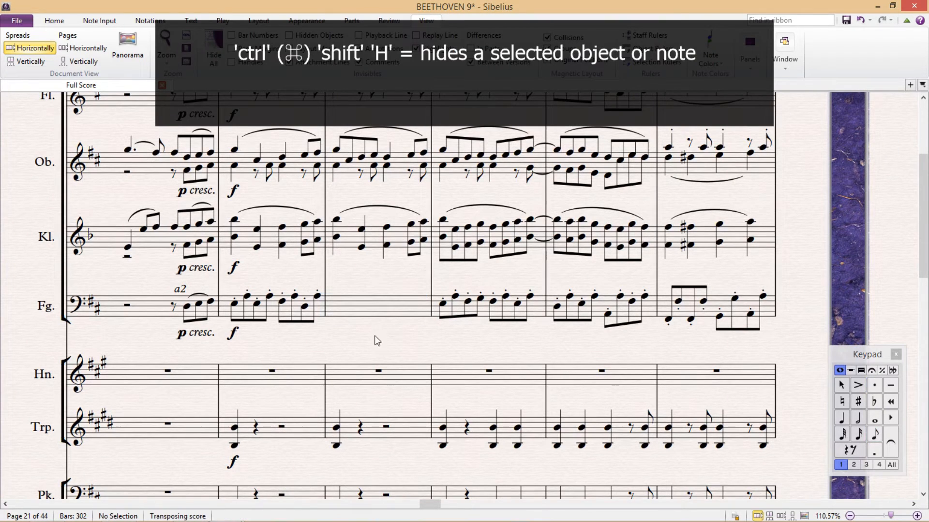
pyautogui.moveTo(196, 365)
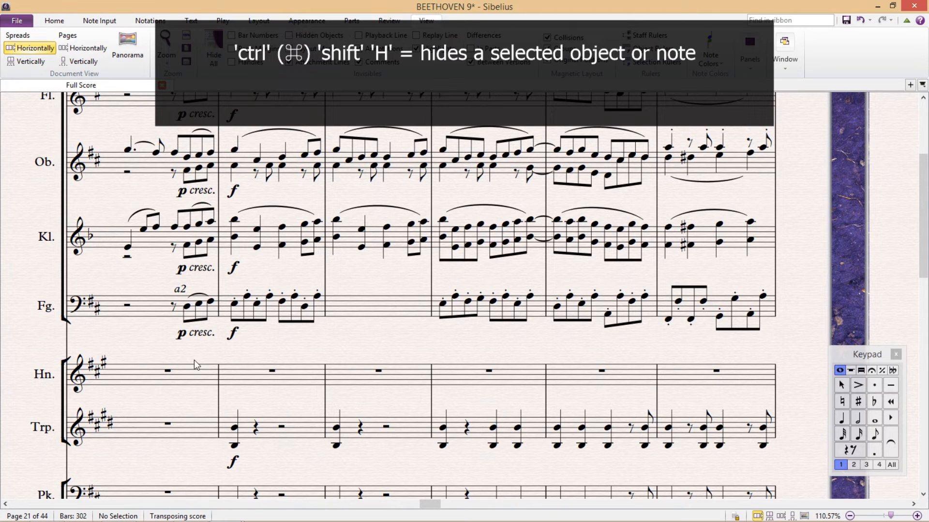
pyautogui.click(167, 370)
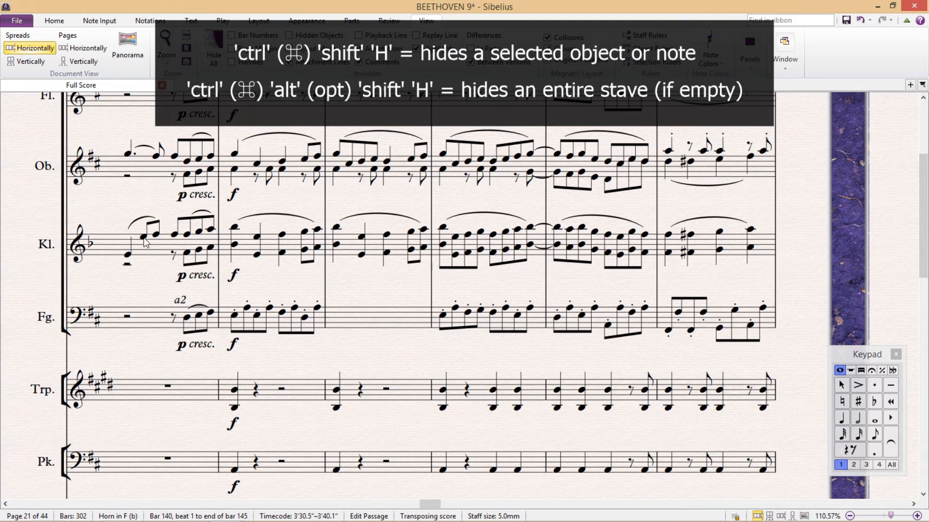
pyautogui.click(713, 243)
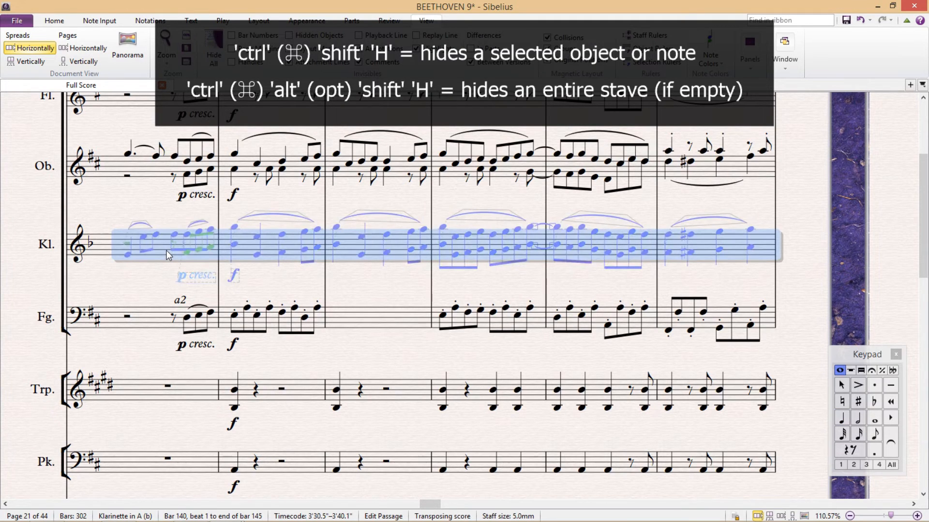
pyautogui.scroll(-3)
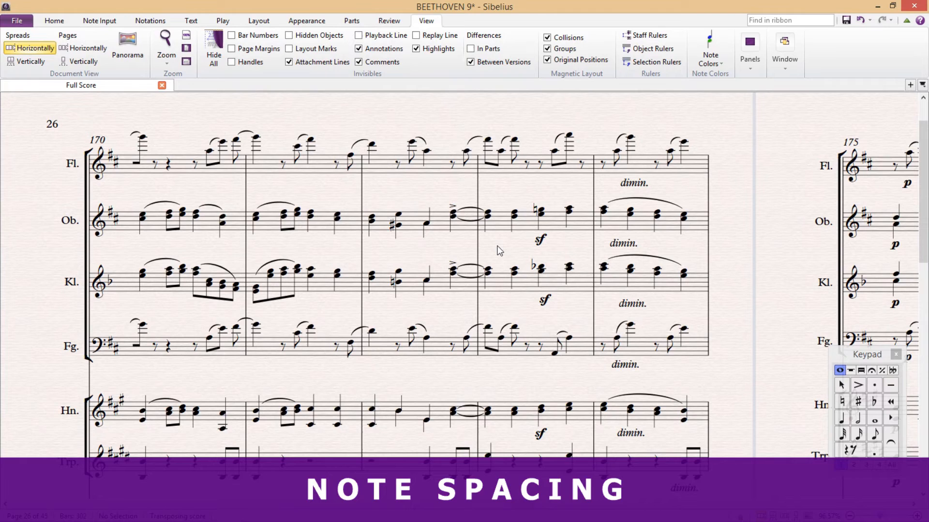
pyautogui.moveTo(418, 284)
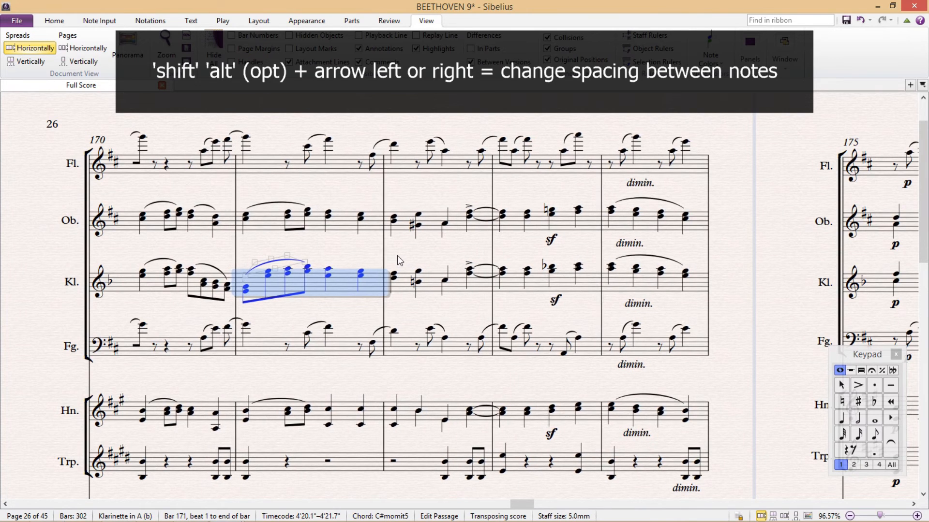
pyautogui.press('shift+alt+Left')
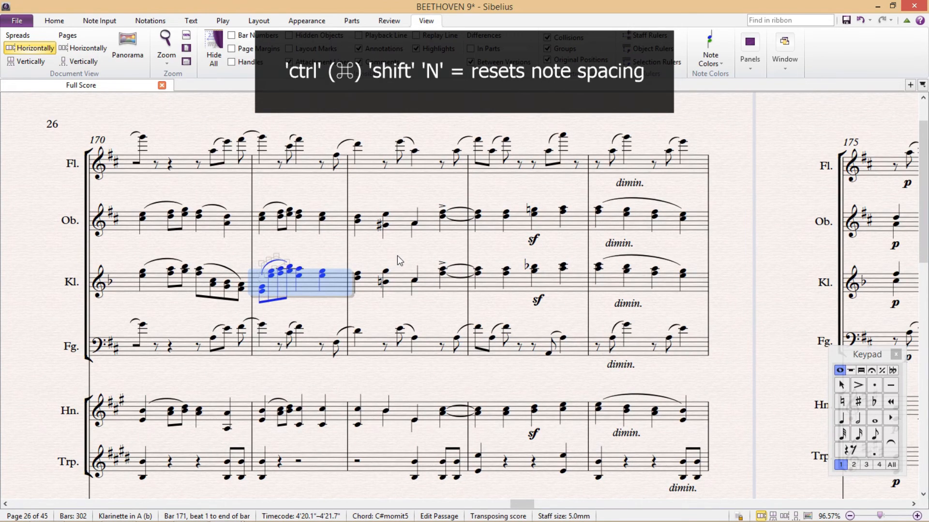
pyautogui.press('ctrl+shift+n')
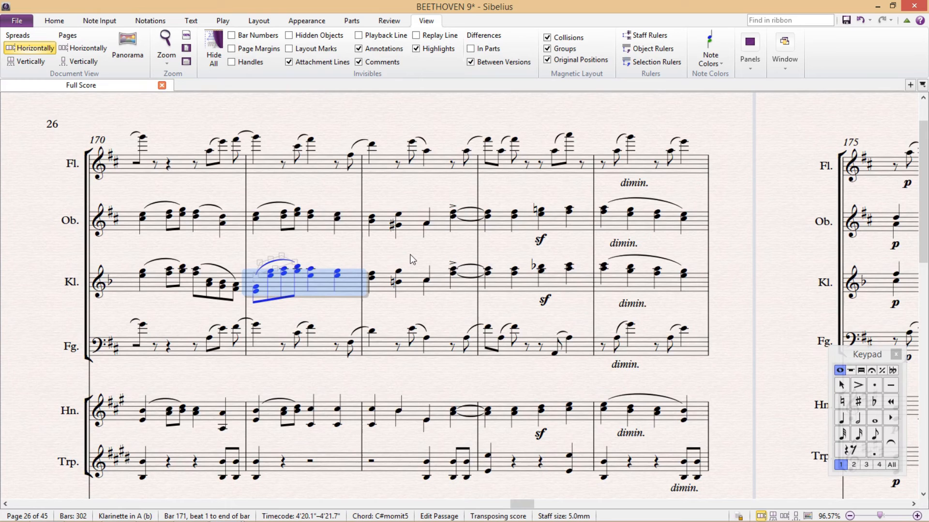
pyautogui.click(410, 266)
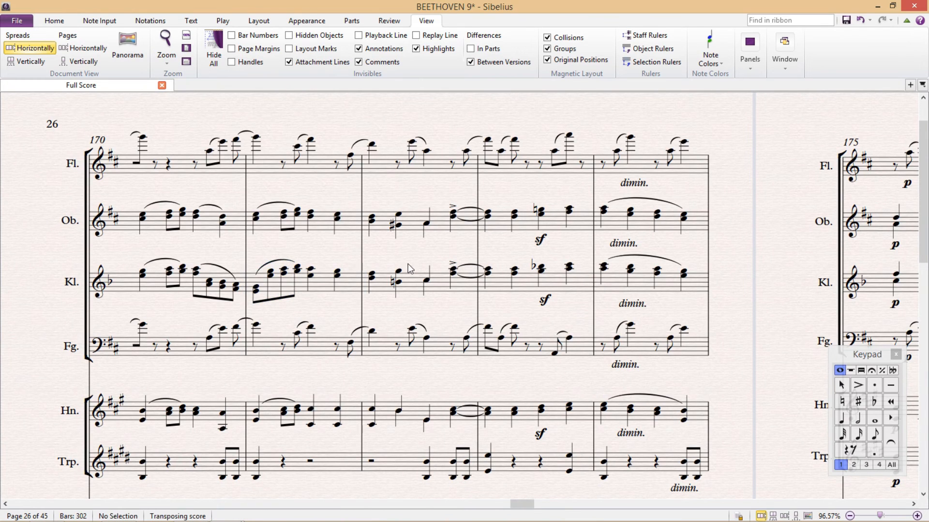
pyautogui.moveTo(561, 223)
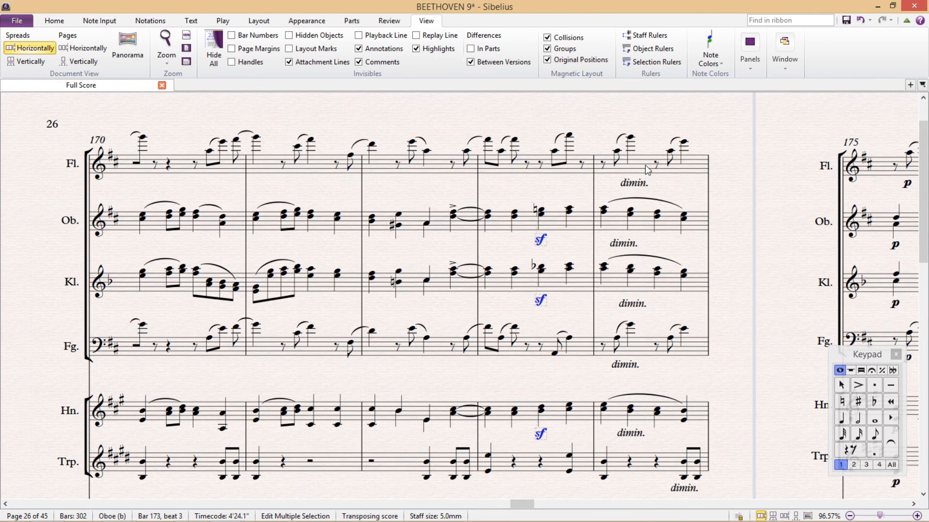
pyautogui.click(646, 164)
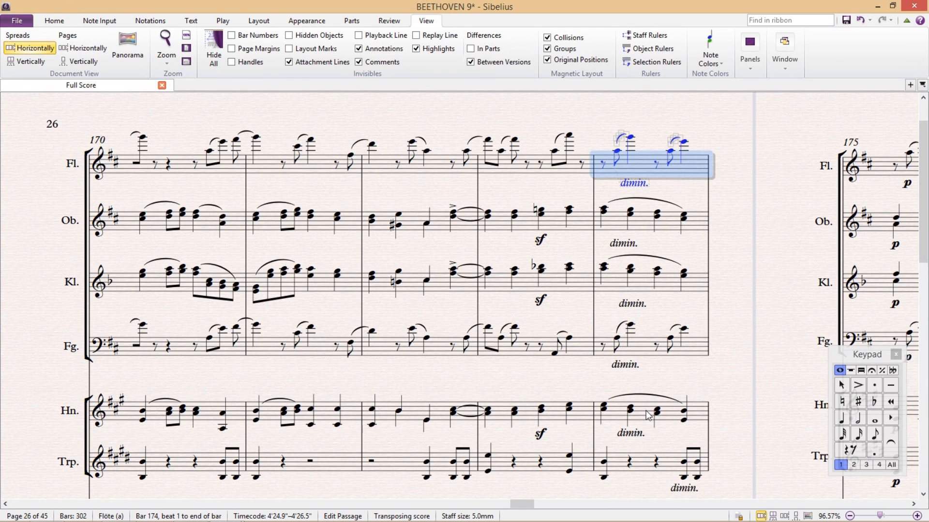